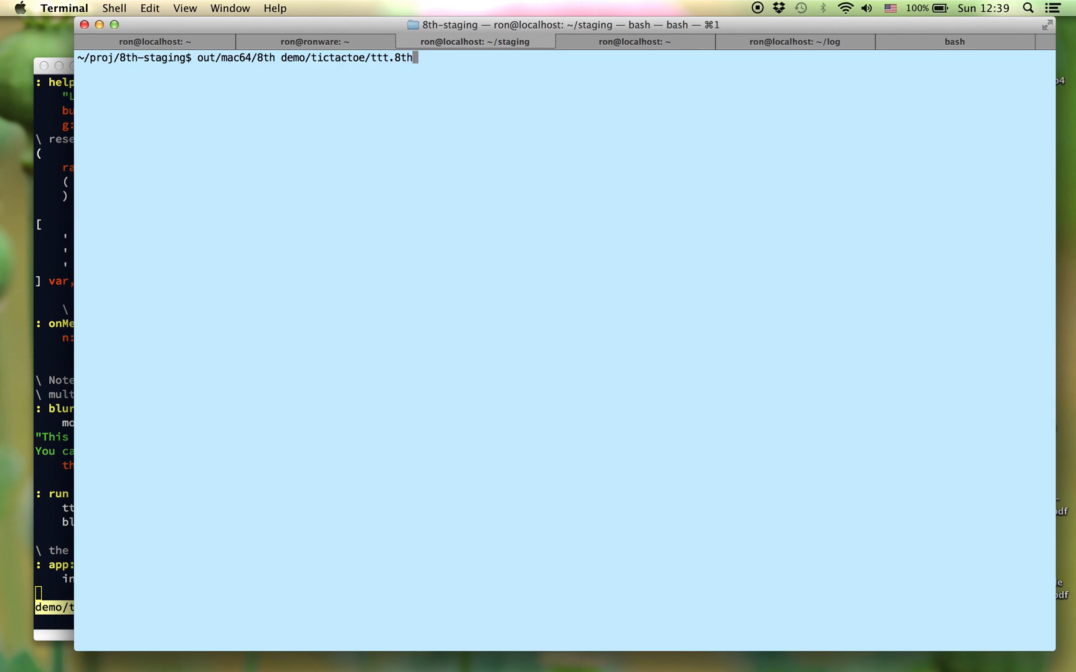
Launch demo/tictactoe/ttt.8th with the mac64 8th binary, then quit the game via TicTacToe > Quit.
{"action": "key", "text": "Return"}
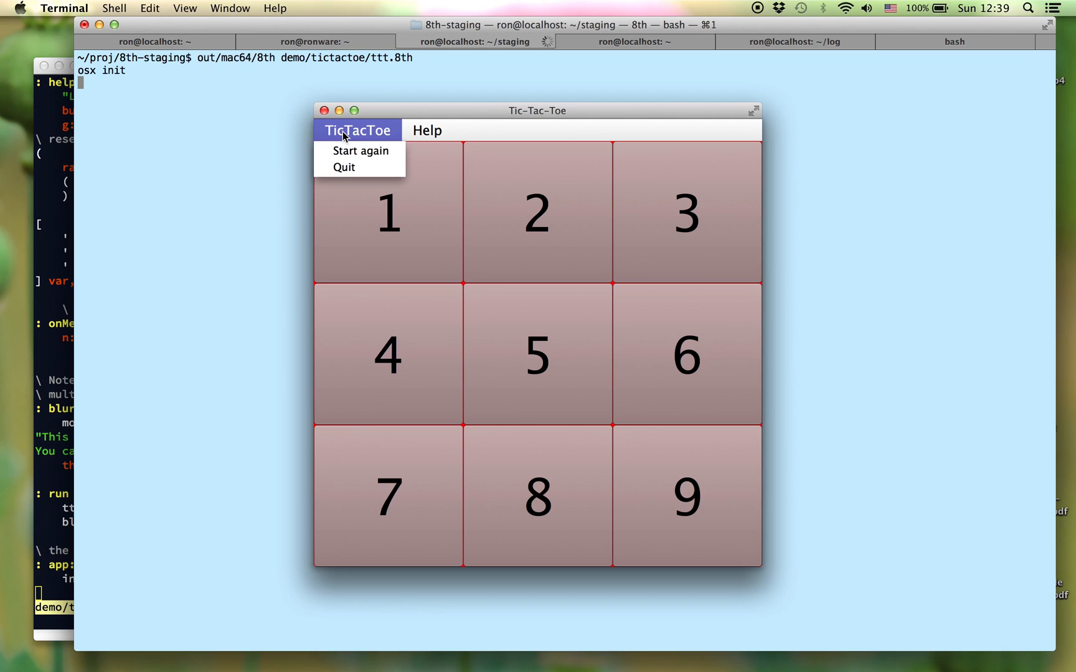
{"action": "left_click", "coordinate": [344, 167]}
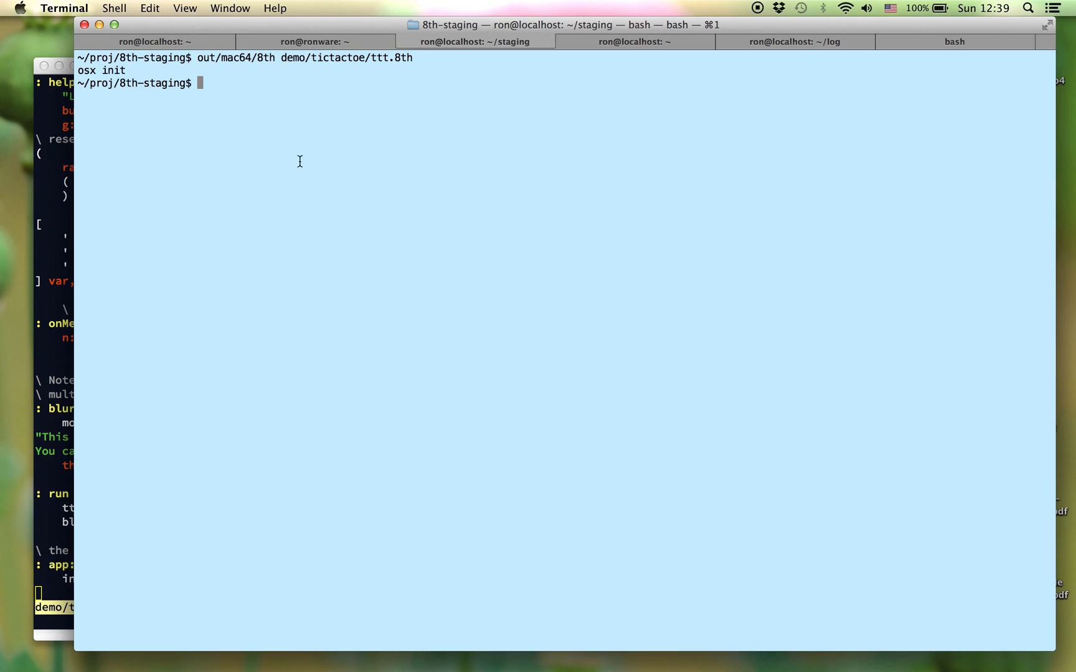
{"action": "mouse_move", "coordinate": [277, 161]}
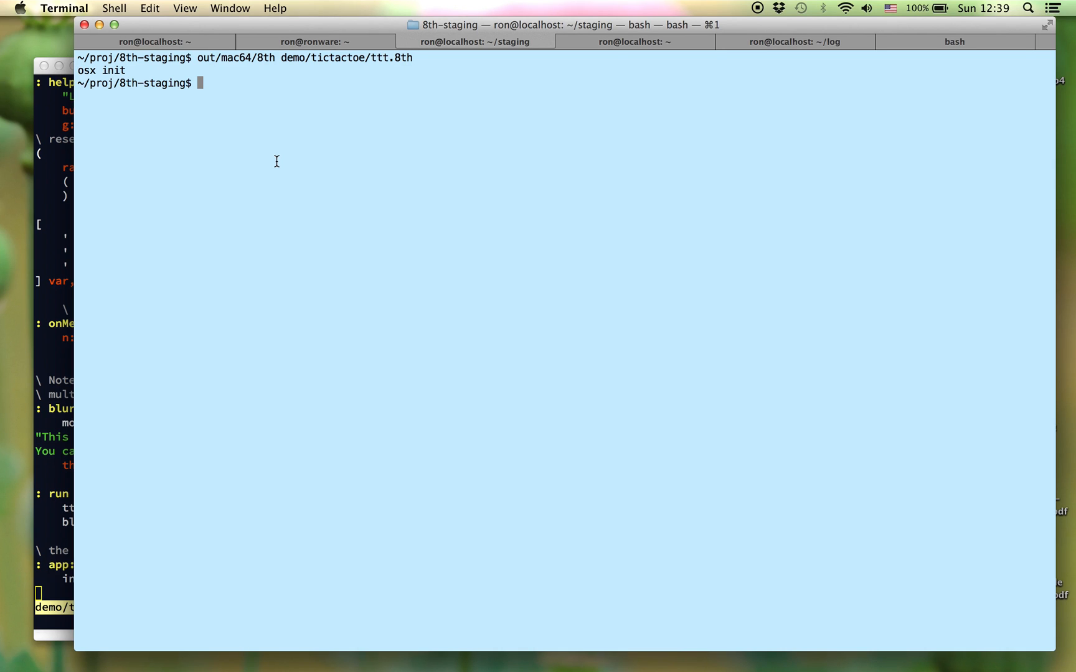
Run 'out/mac64/8th bin/build demo/tictactoe/' to launch the Binary Packager on the demo project.
{"action": "type", "text": "out/mac64/8th bin/build  demo/tictactoe/"}
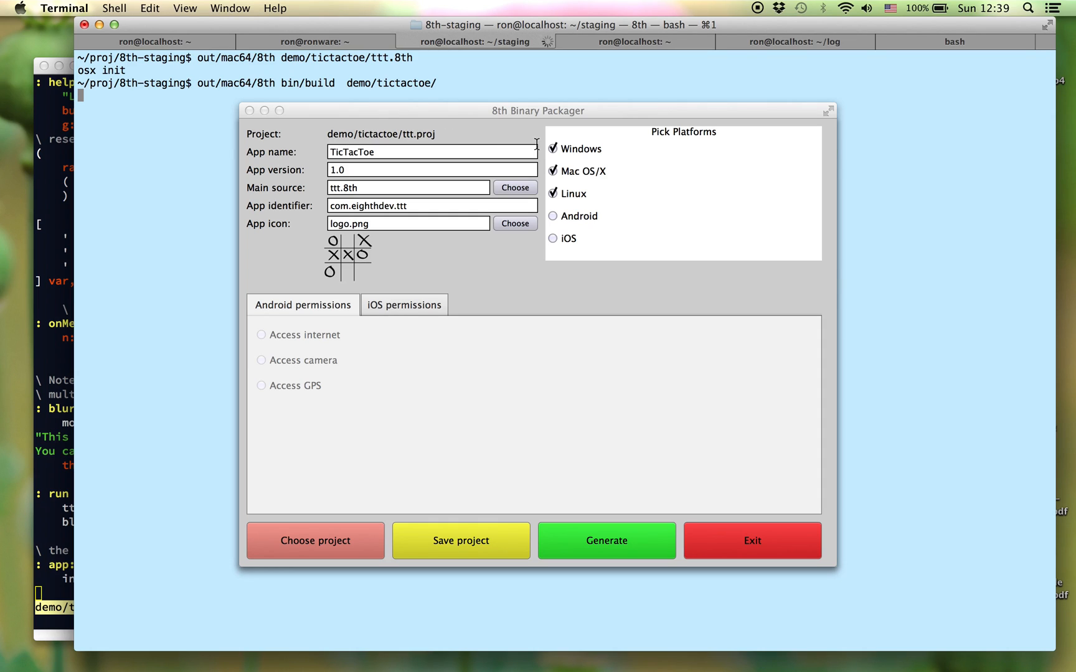
{"action": "mouse_move", "coordinate": [566, 227]}
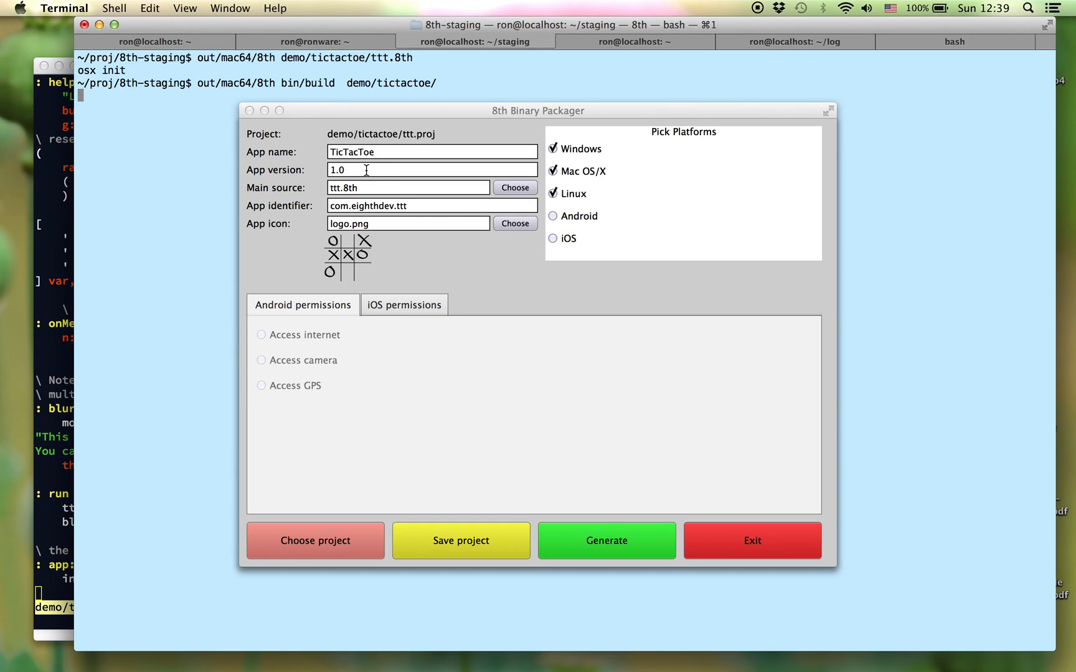
{"action": "mouse_move", "coordinate": [380, 166]}
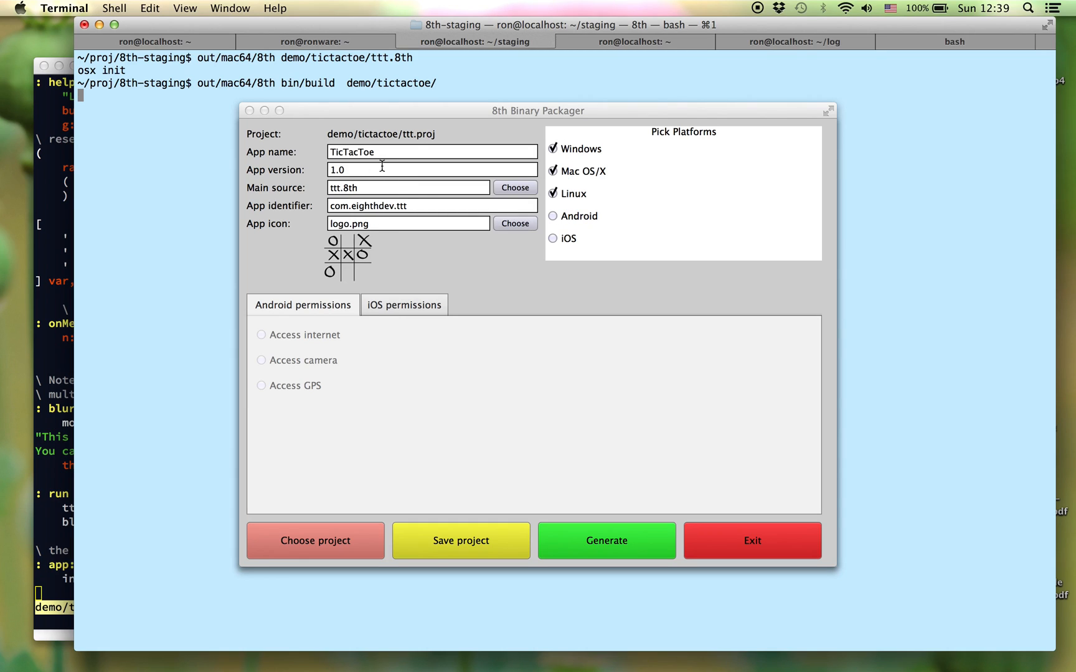
Under Pick Platforms check iOS, uncheck Linux and Mac OS/X, and start generating the build.
{"action": "left_click", "coordinate": [405, 305]}
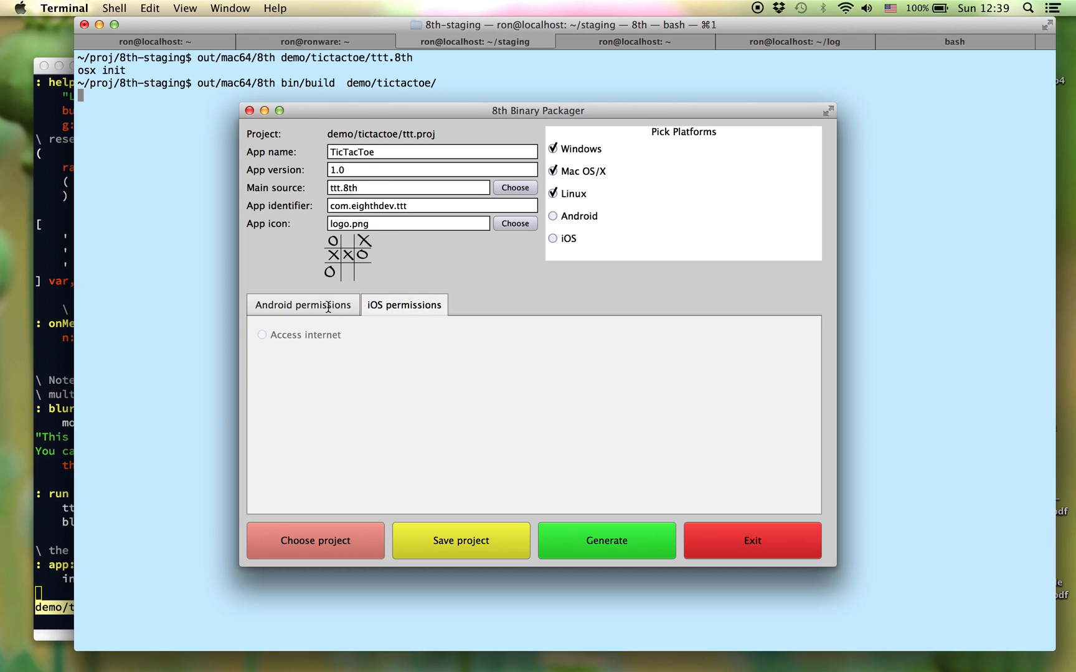
{"action": "left_click", "coordinate": [302, 305]}
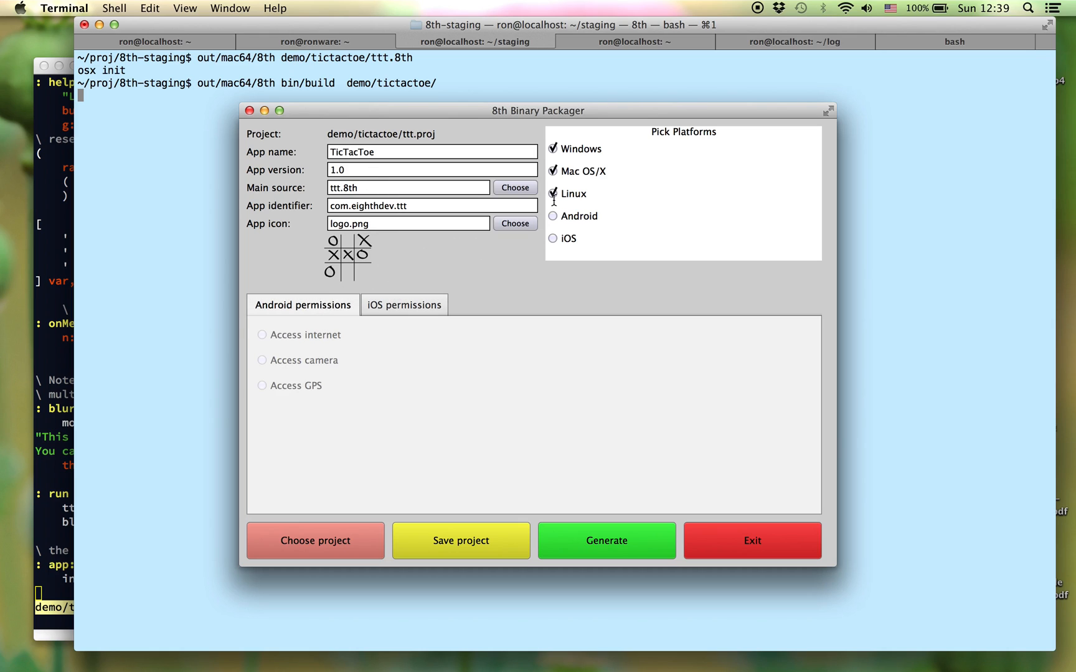
{"action": "left_click", "coordinate": [553, 238]}
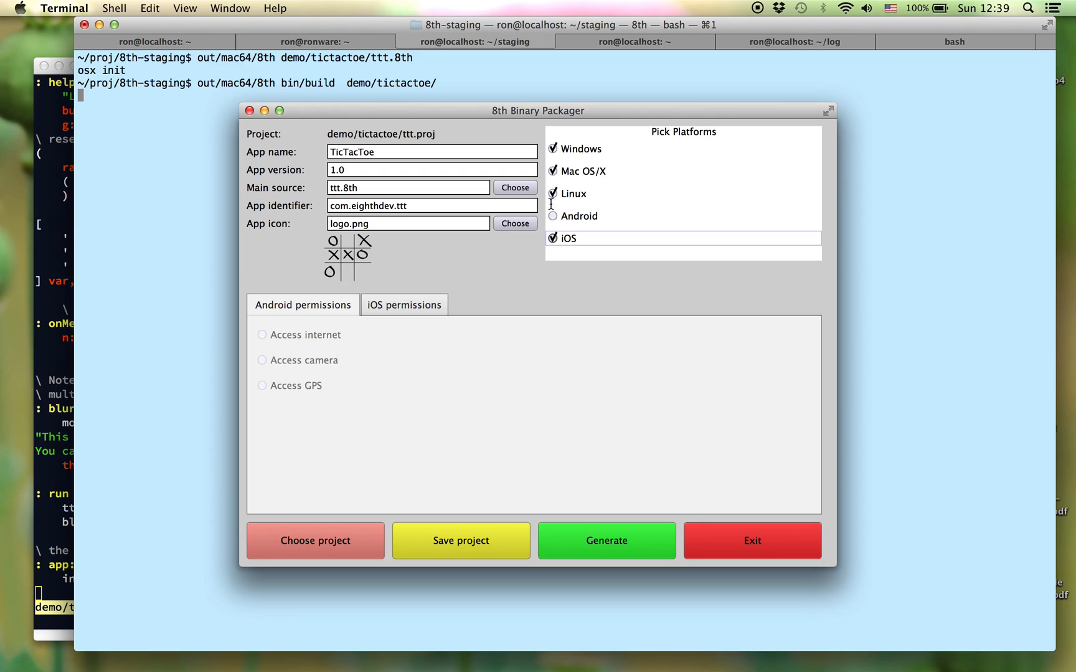
{"action": "left_click", "coordinate": [553, 193]}
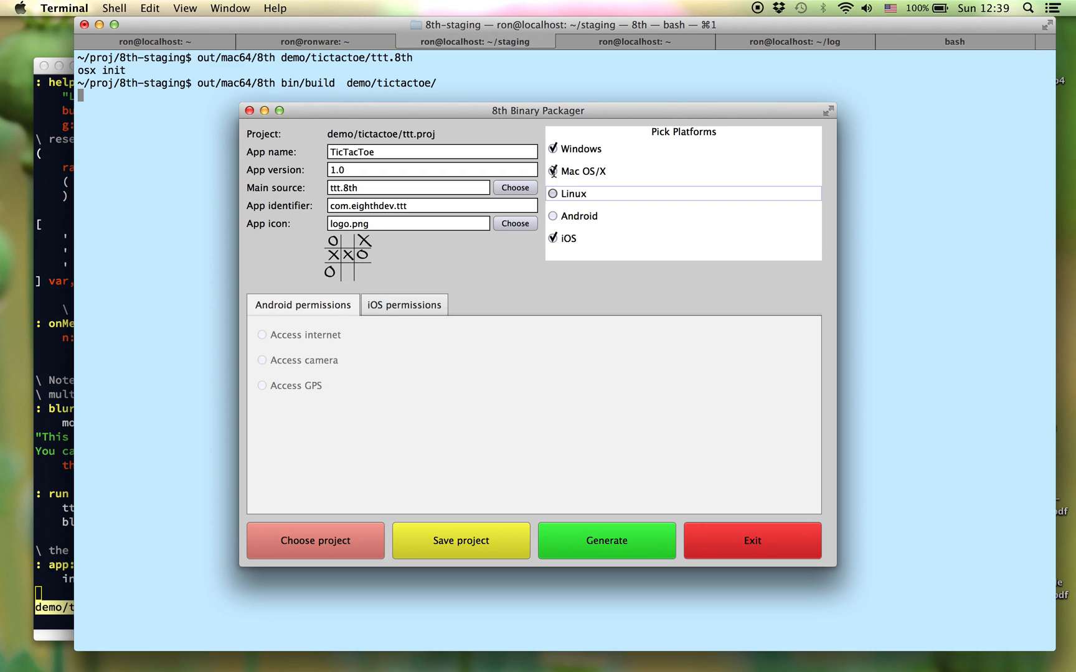
{"action": "left_click", "coordinate": [582, 171]}
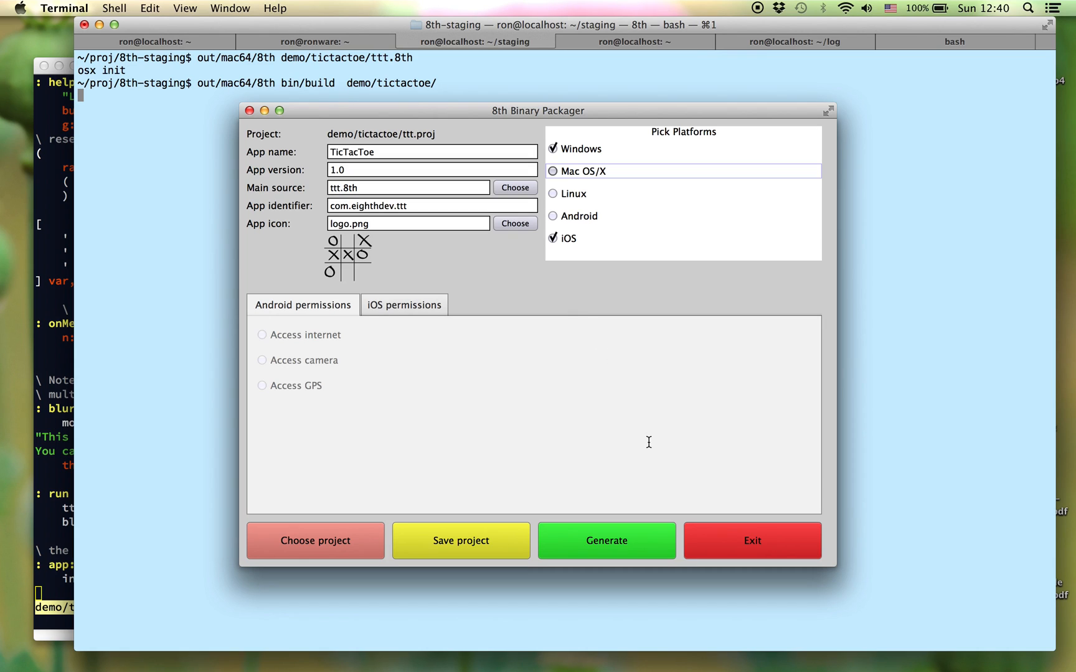
{"action": "mouse_move", "coordinate": [592, 497]}
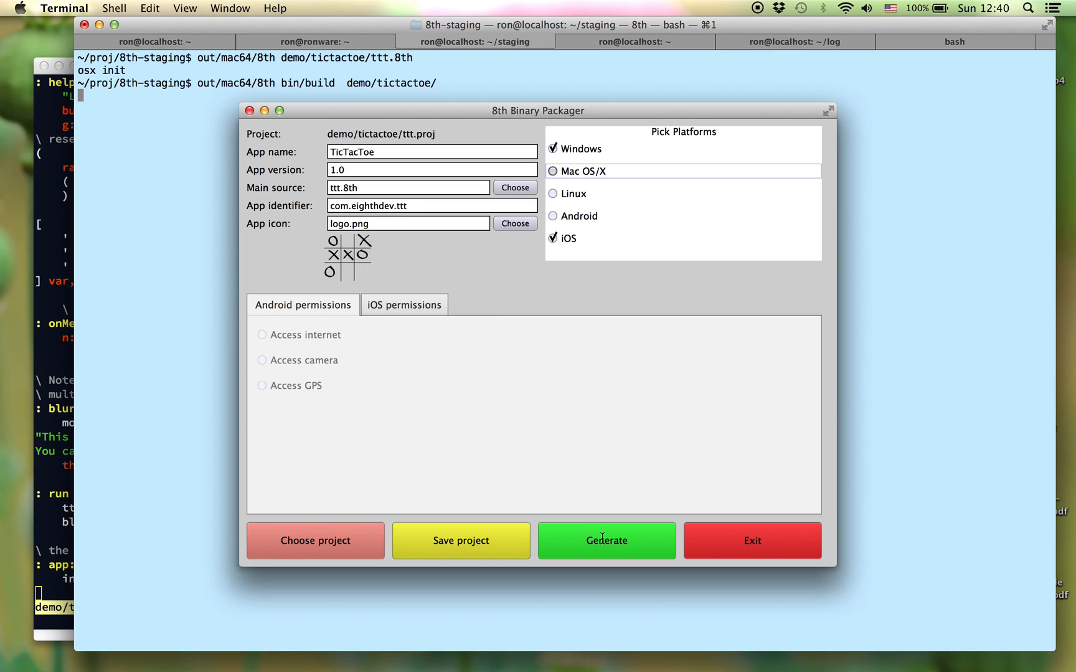
{"action": "left_click", "coordinate": [606, 541]}
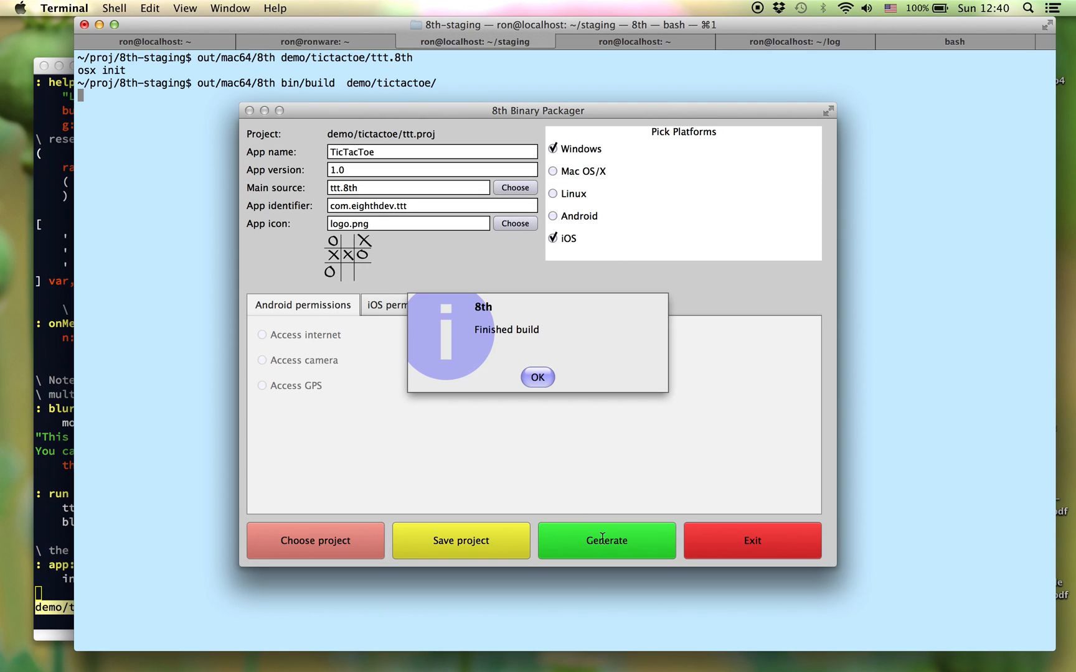
Acknowledge the 'Finished build' notice.
{"action": "left_click", "coordinate": [536, 377]}
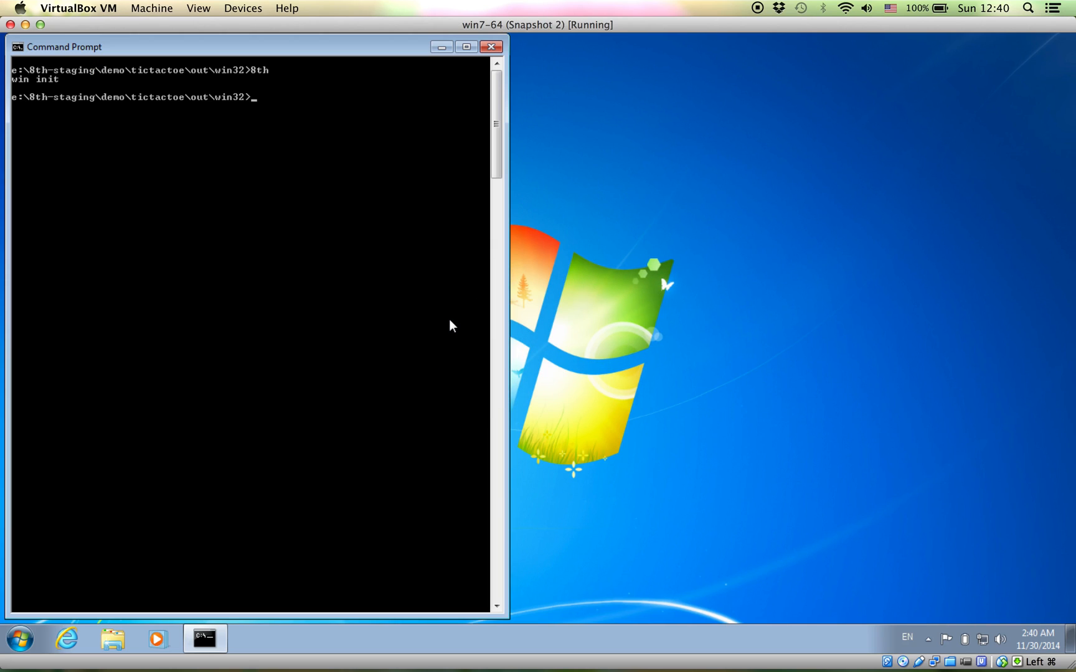
Run 8th in the win32 output folder, dismiss the welcome, play a square, and choose Start again.
{"action": "type", "text": "8th"}
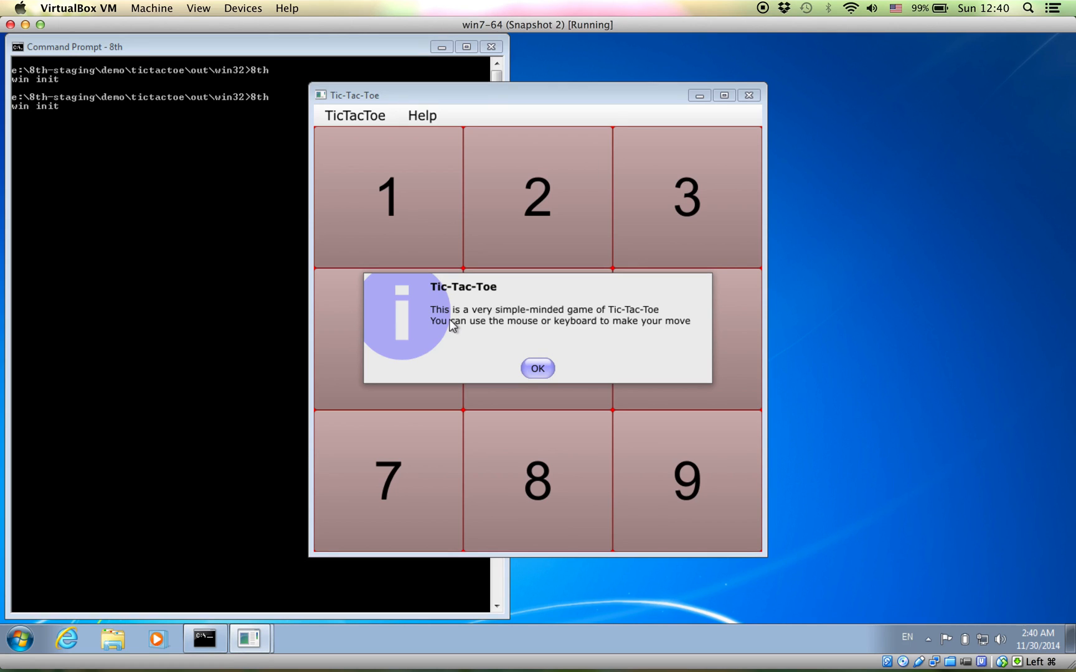
{"action": "mouse_move", "coordinate": [538, 371]}
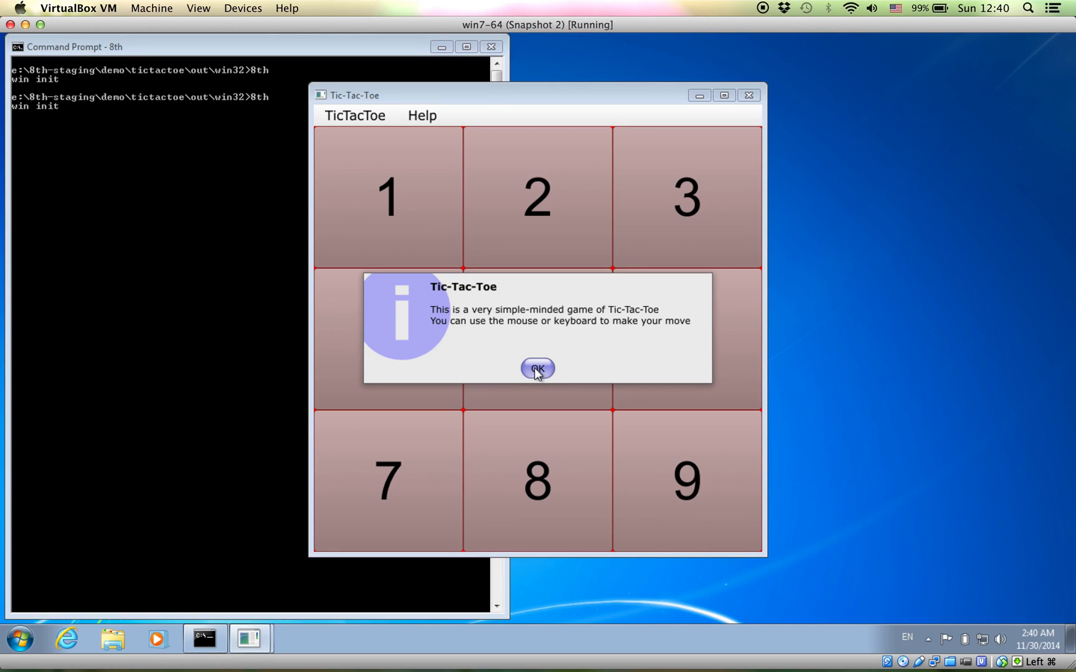
{"action": "left_click", "coordinate": [536, 369]}
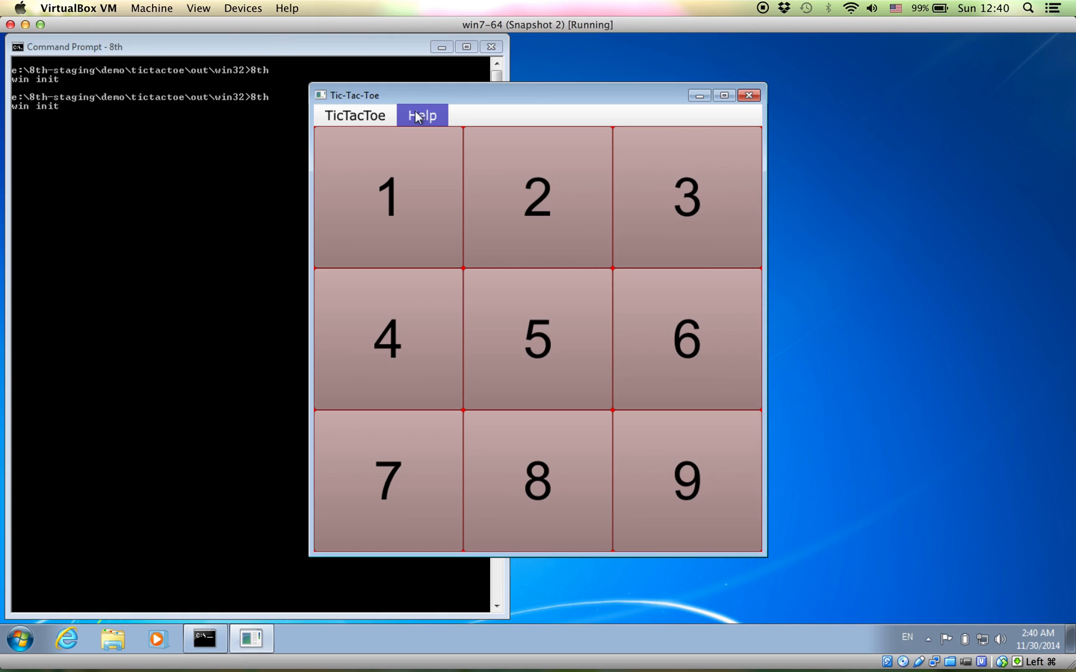
{"action": "left_click", "coordinate": [421, 115]}
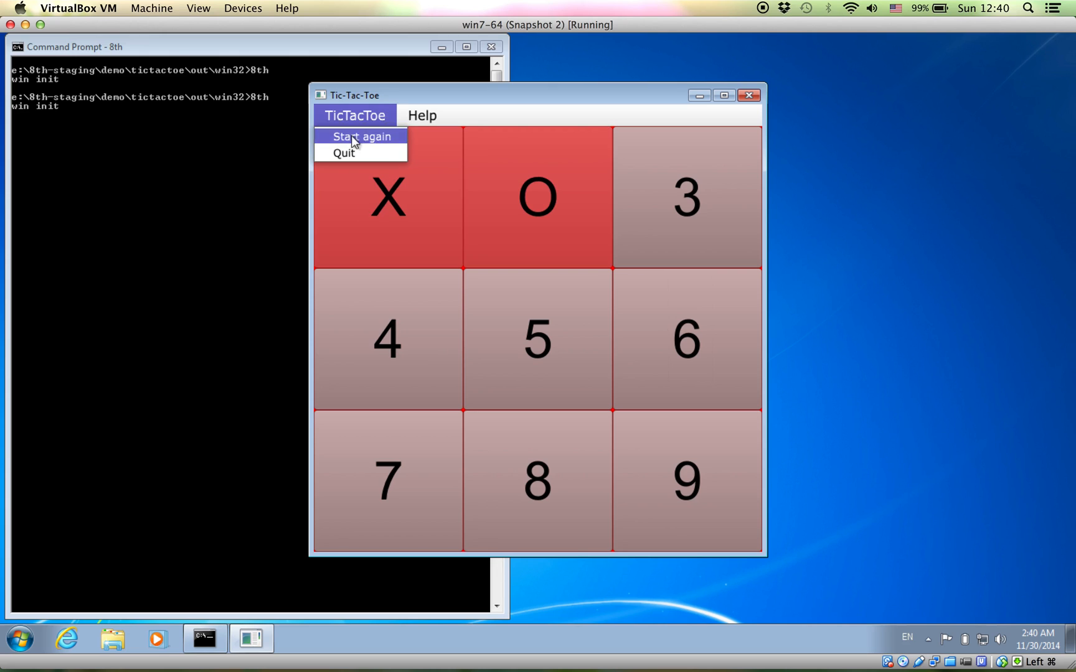
{"action": "left_click", "coordinate": [344, 152]}
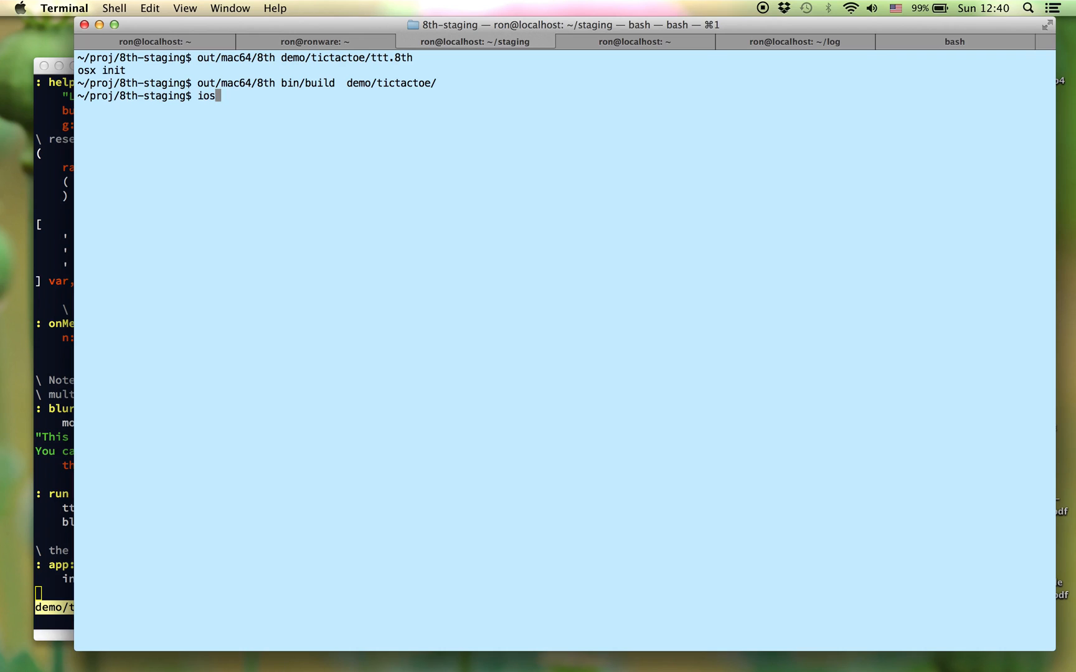
Launch the build with 'ios-sim launch ios.app/' and view then dismiss the about box.
{"action": "key", "text": "Ctrl+u"}
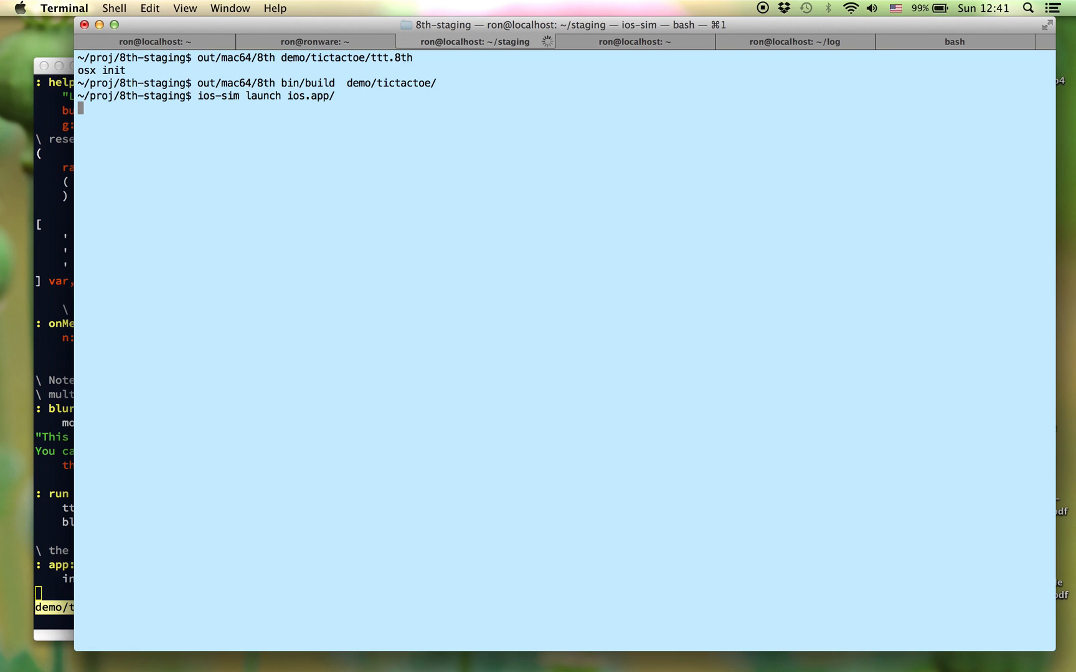
{"action": "key", "text": "Return"}
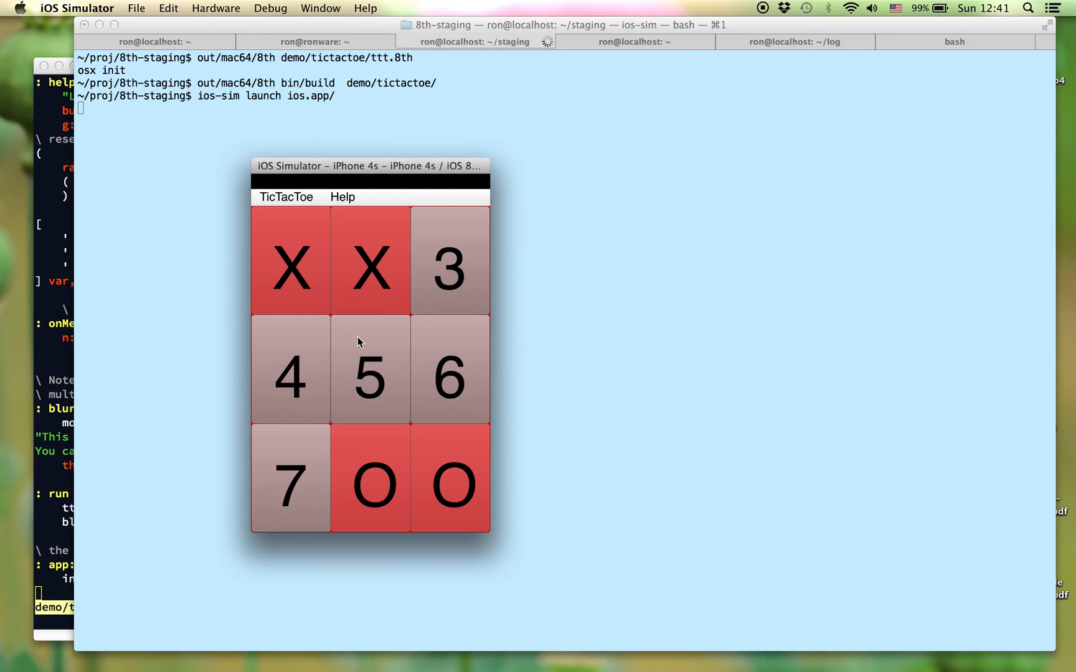
{"action": "left_click", "coordinate": [286, 196]}
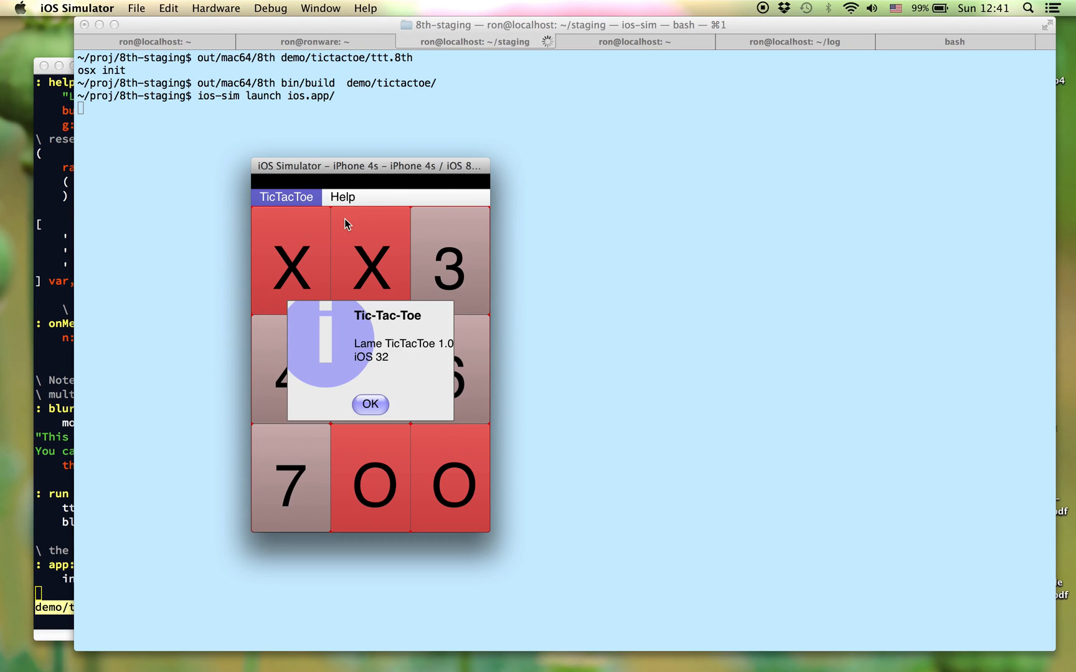
{"action": "left_click", "coordinate": [370, 405]}
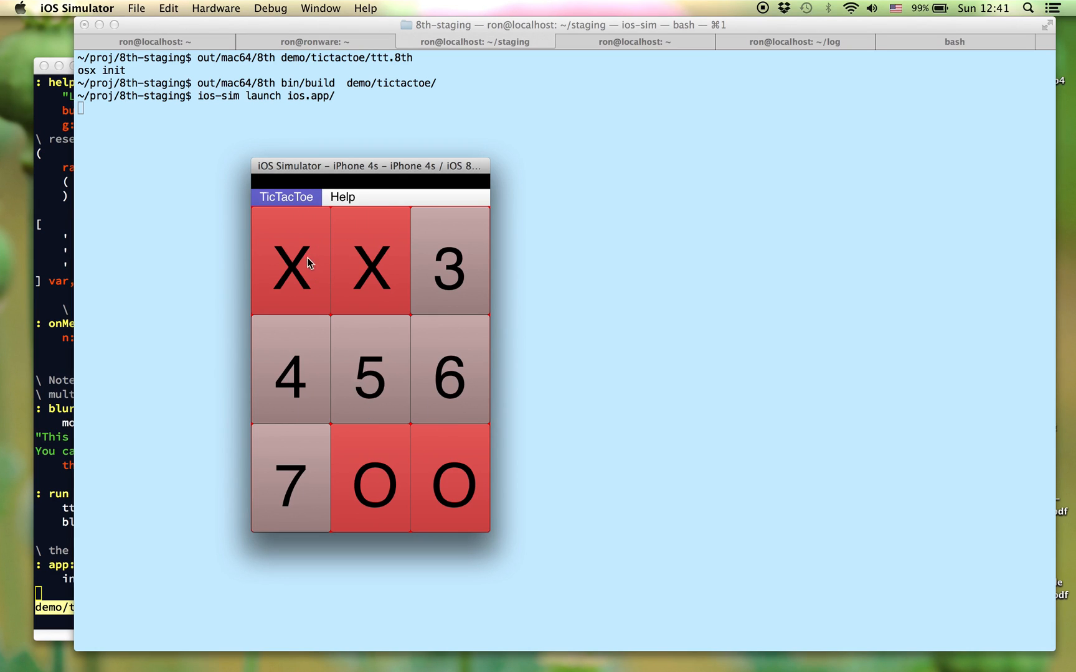
Quit the game to the simulator home screen via TicTacToe > Quit.
{"action": "left_click", "coordinate": [285, 197]}
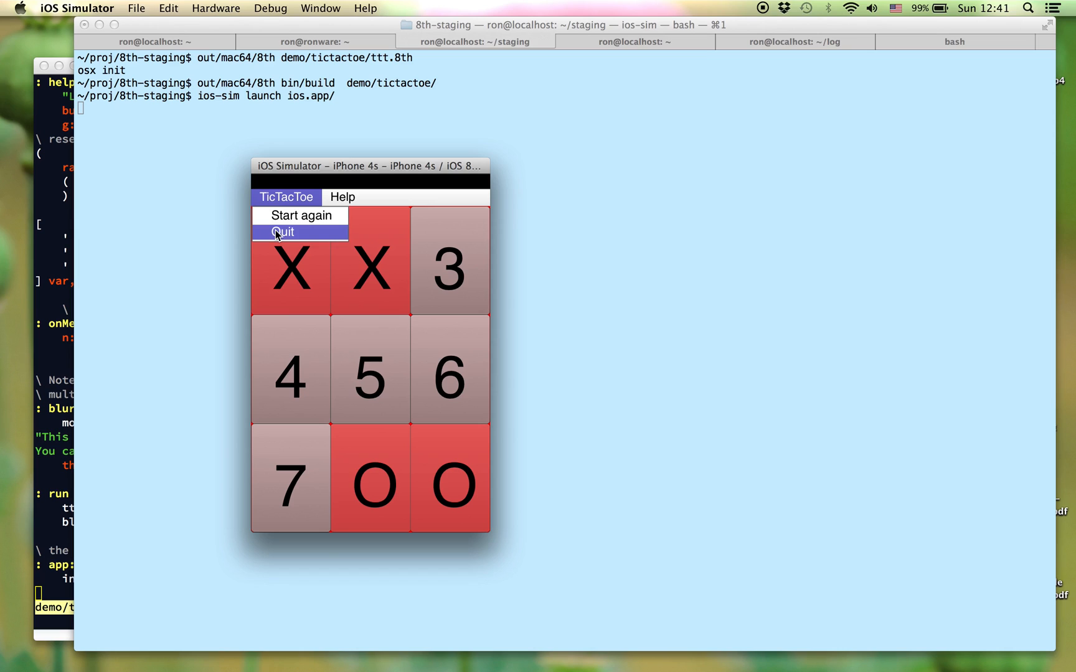
{"action": "left_click", "coordinate": [282, 232]}
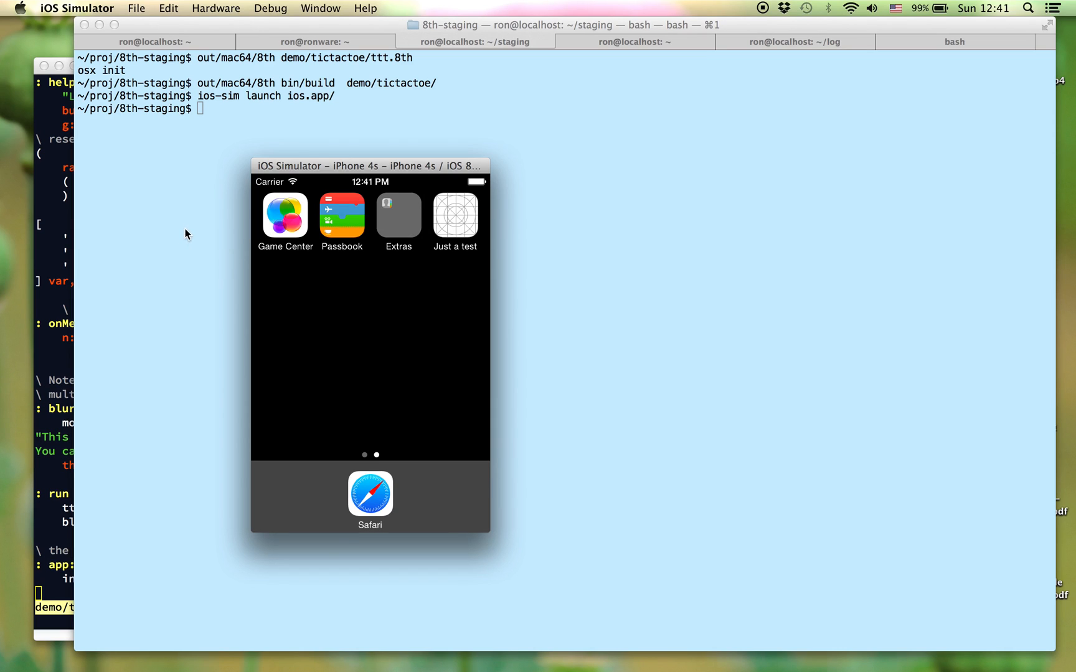